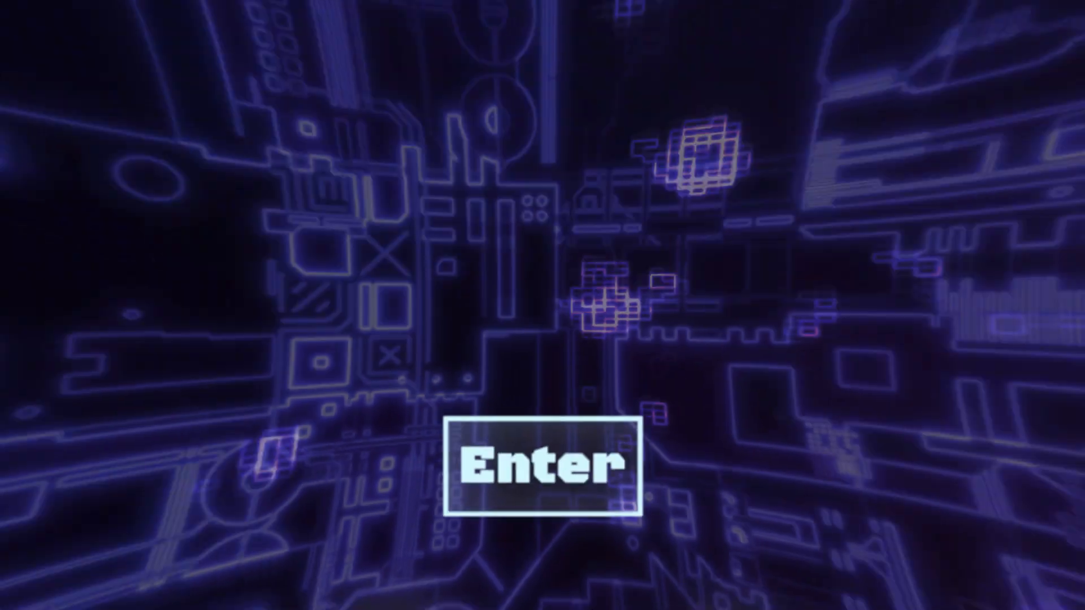
Enter the neon intro and let it play through the May 13 2023 date into the smoke scene.
click(542, 464)
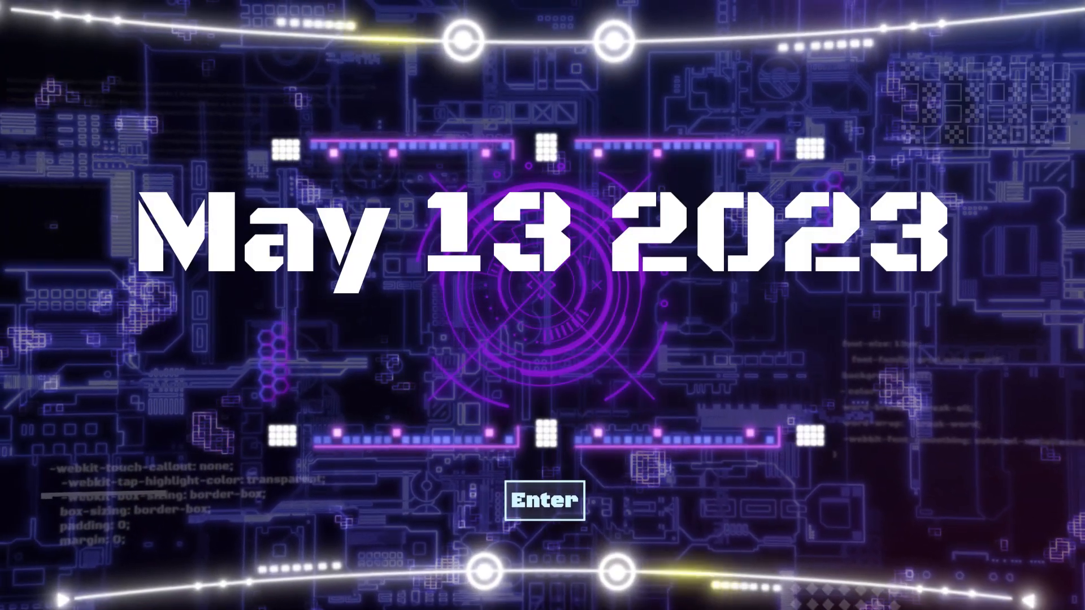
click(547, 499)
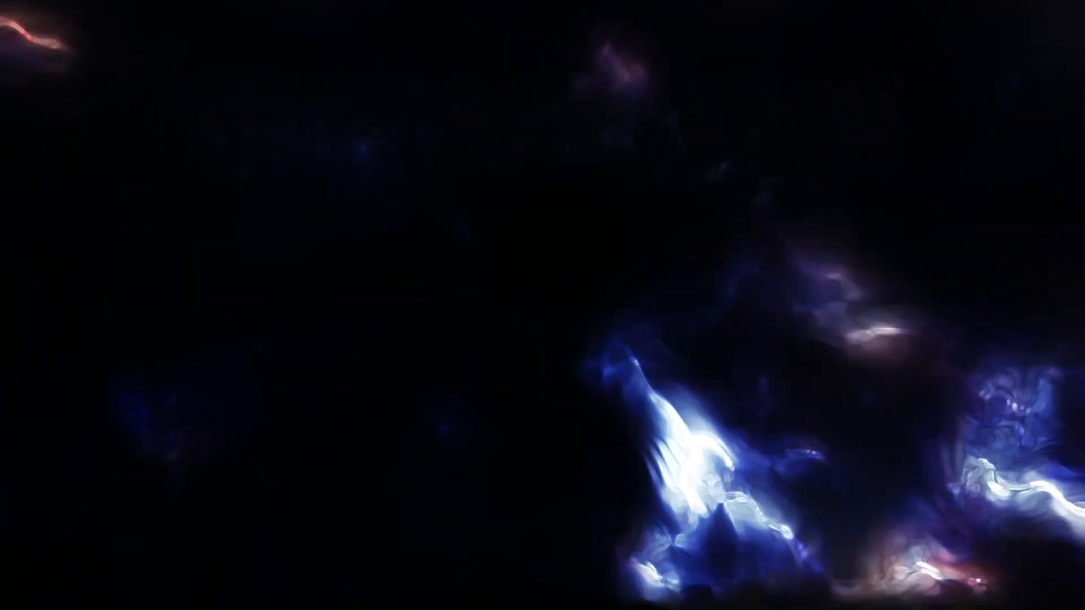